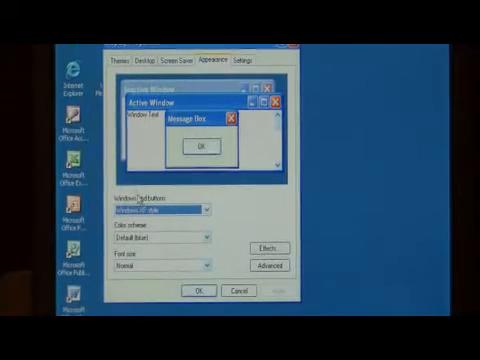
Set Windows and buttons to Windows Classic style and apply it.
{"action": "left_click", "coordinate": [208, 210]}
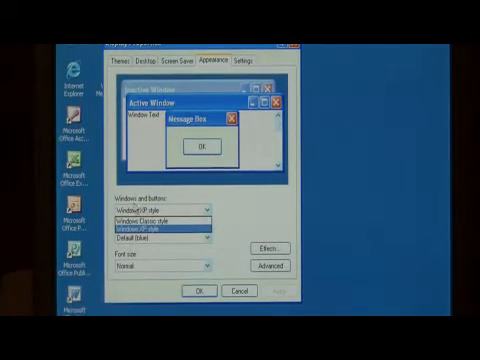
{"action": "left_click", "coordinate": [160, 222]}
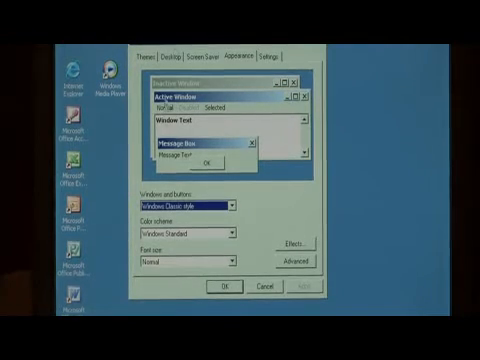
{"action": "left_click", "coordinate": [264, 288]}
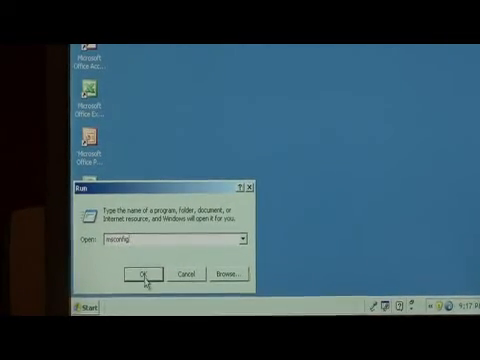
Launch msconfig to show the System Configuration Utility's General startup options.
{"action": "left_click", "coordinate": [140, 272]}
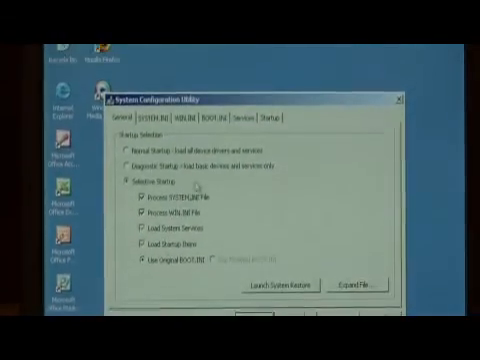